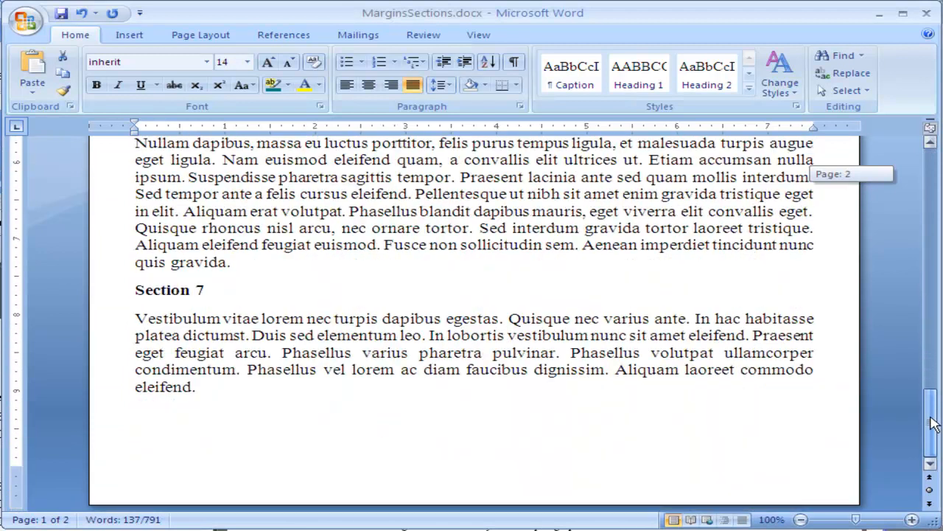
Scroll to the top of the document and bring up the Header gallery from Insert.
scroll("up", 3)
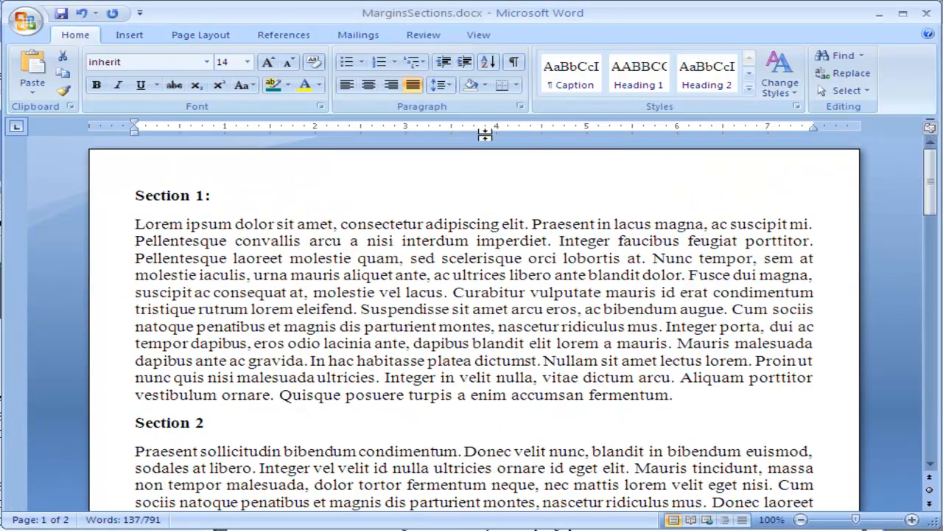
mouse_move(917, 203)
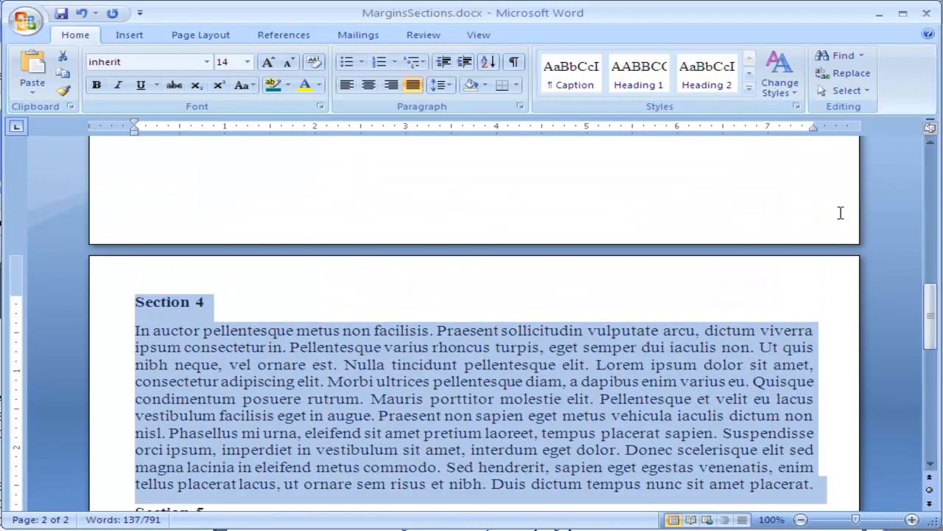
scroll("up", 3)
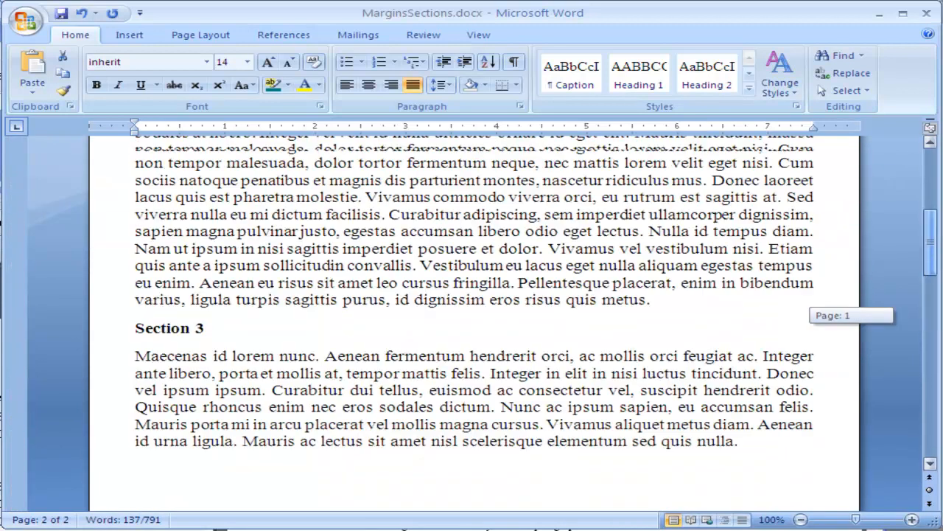
scroll("up", 3)
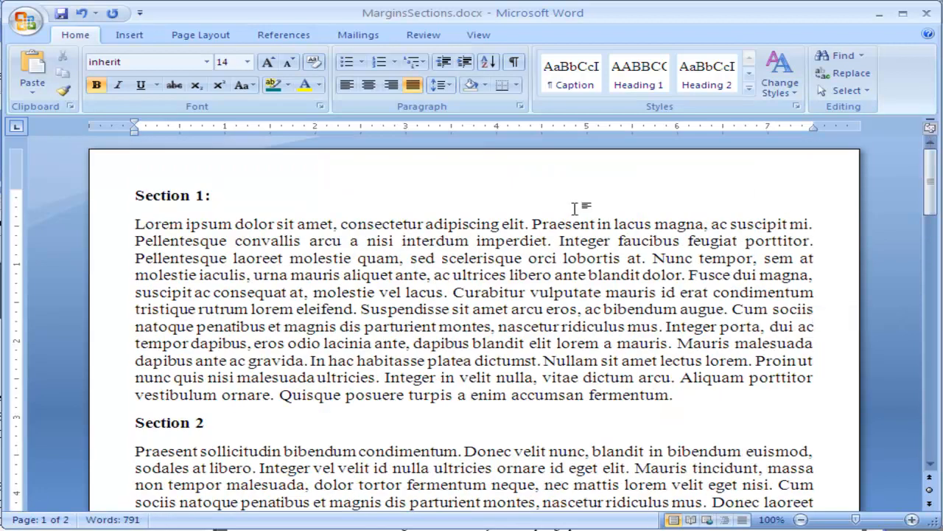
mouse_move(404, 236)
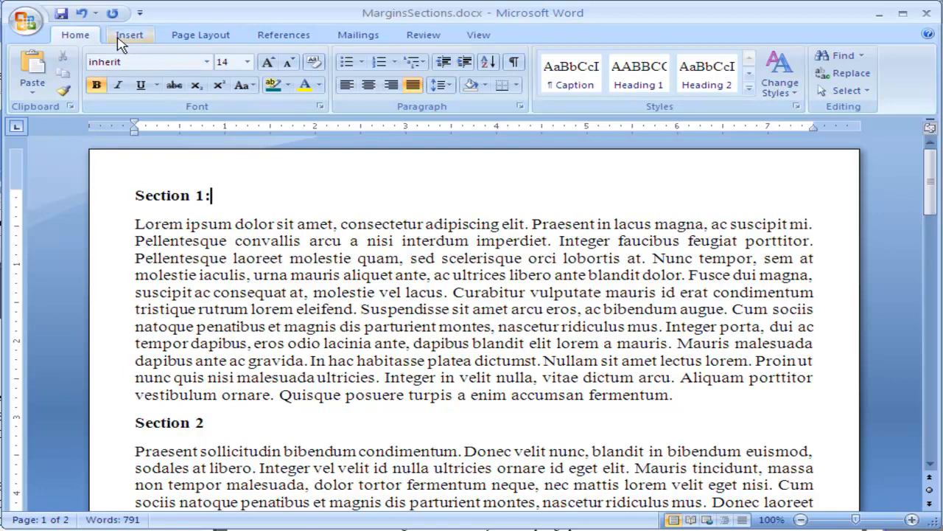
left_click(130, 36)
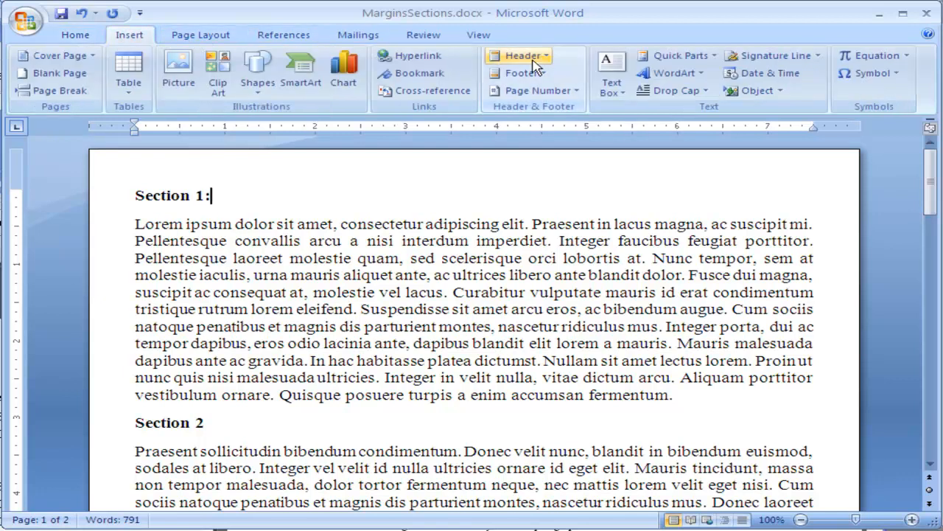
mouse_move(523, 72)
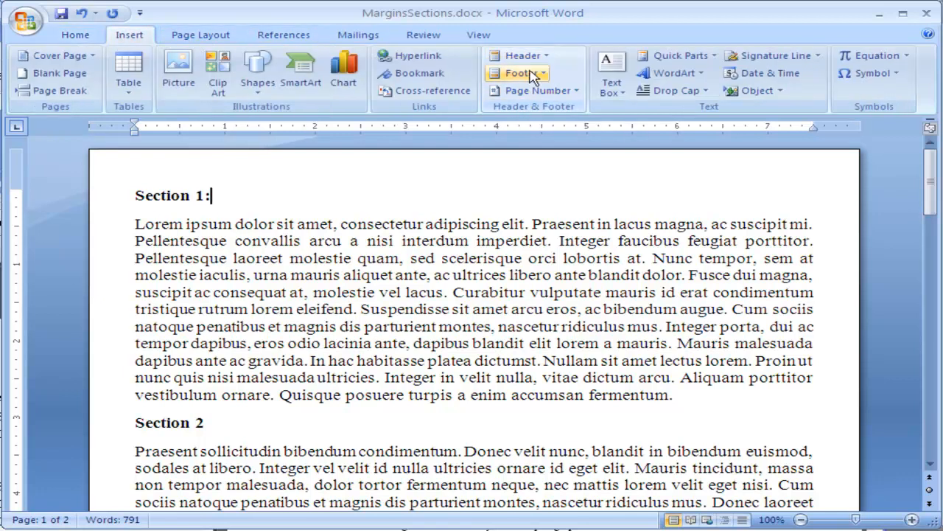
left_click(518, 56)
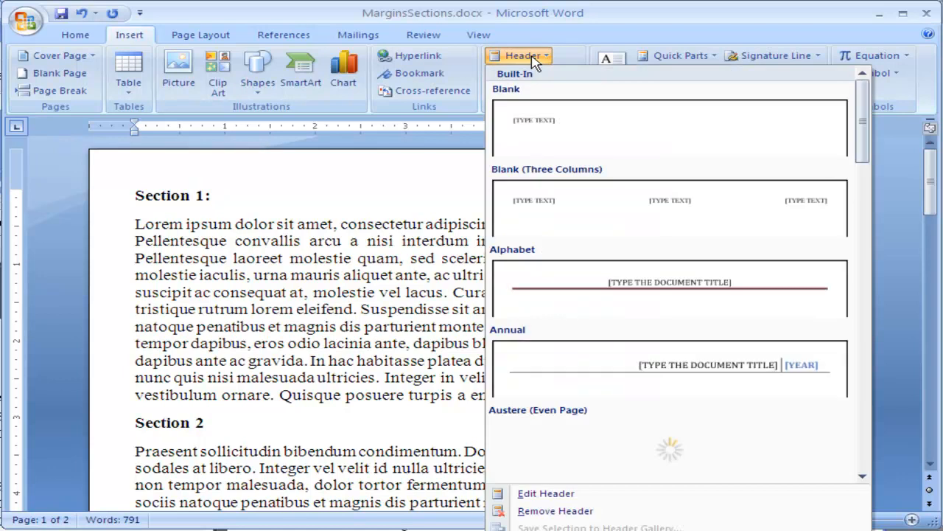
mouse_move(617, 213)
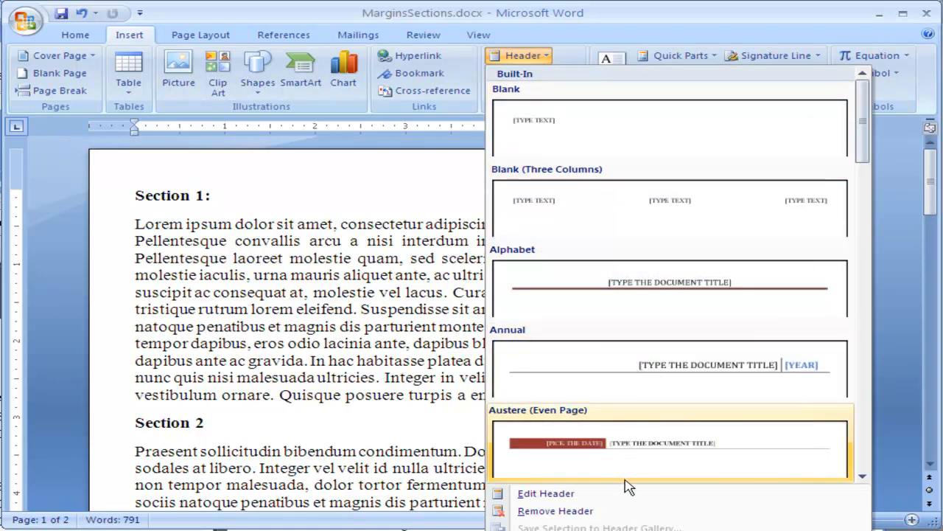
Browse the built-in header designs from Blank and Alphabet through Austere and Cubicles.
scroll("down", 3)
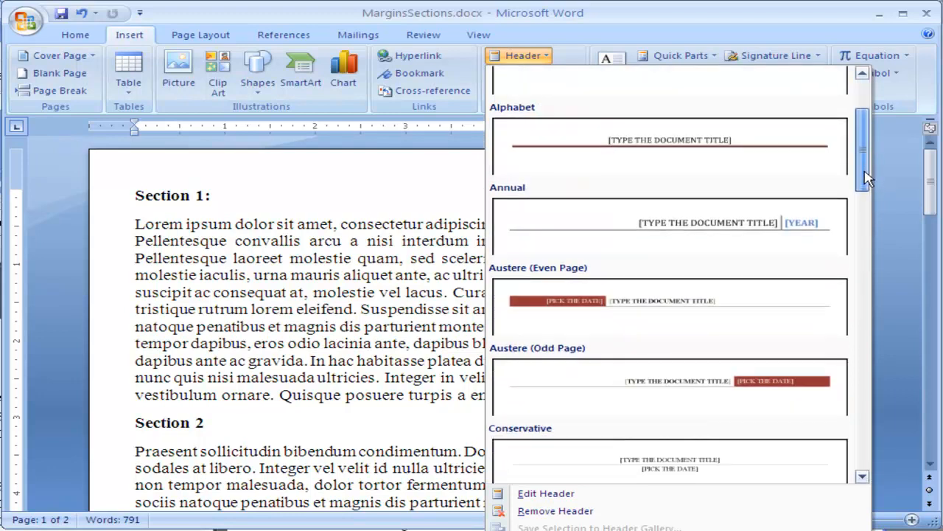
scroll("down", 3)
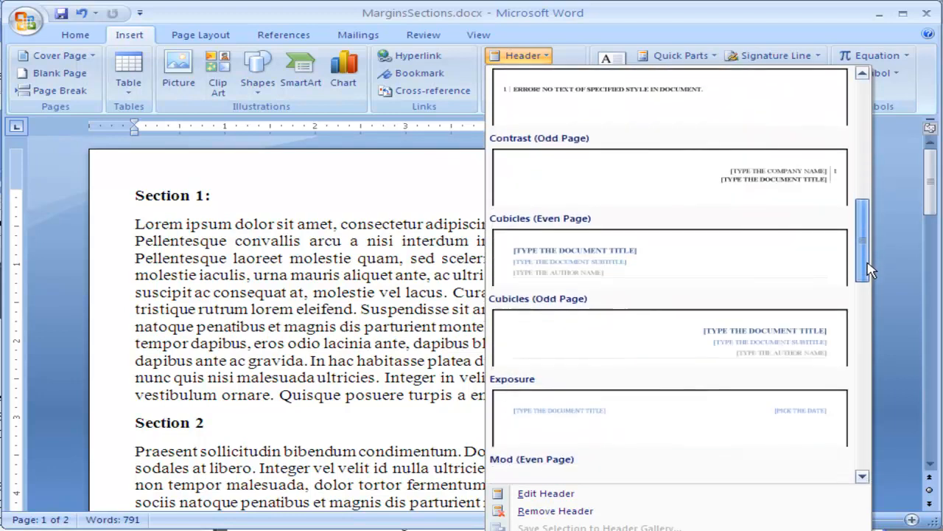
scroll("up", 3)
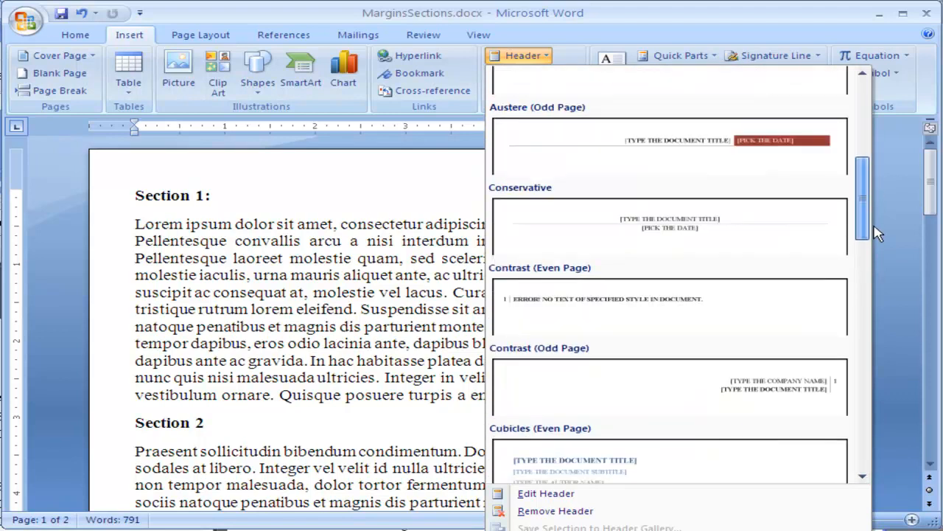
scroll("down", 3)
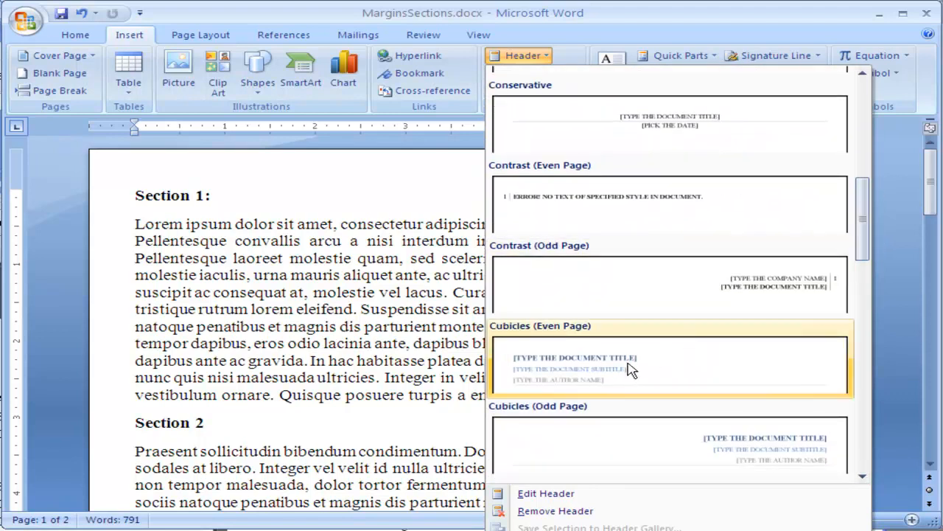
mouse_move(861, 235)
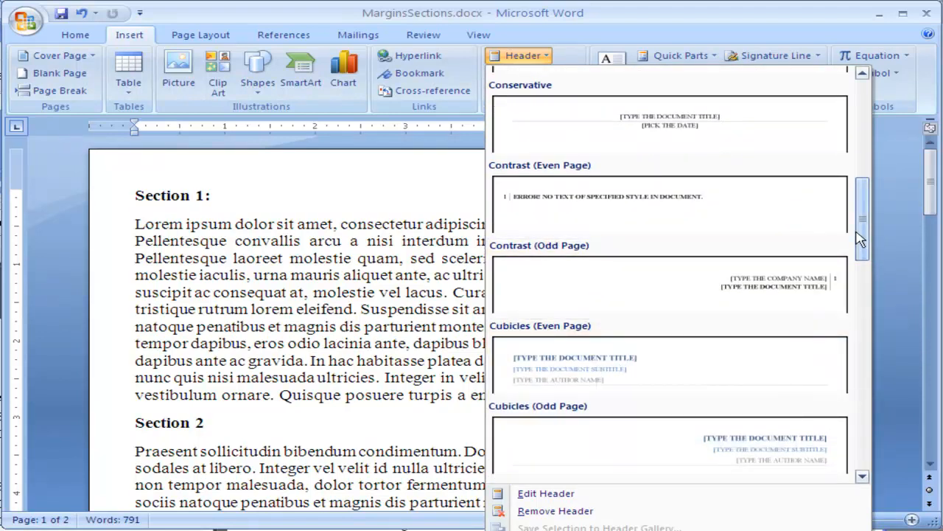
scroll("up", 3)
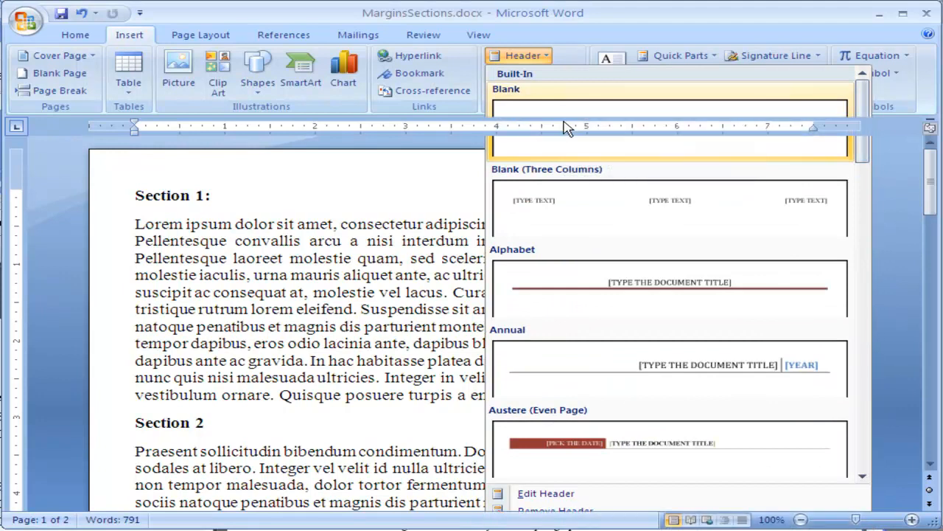
Insert the Blank header, leaving its [TYPE TEXT] placeholder ready for editing.
left_click(666, 111)
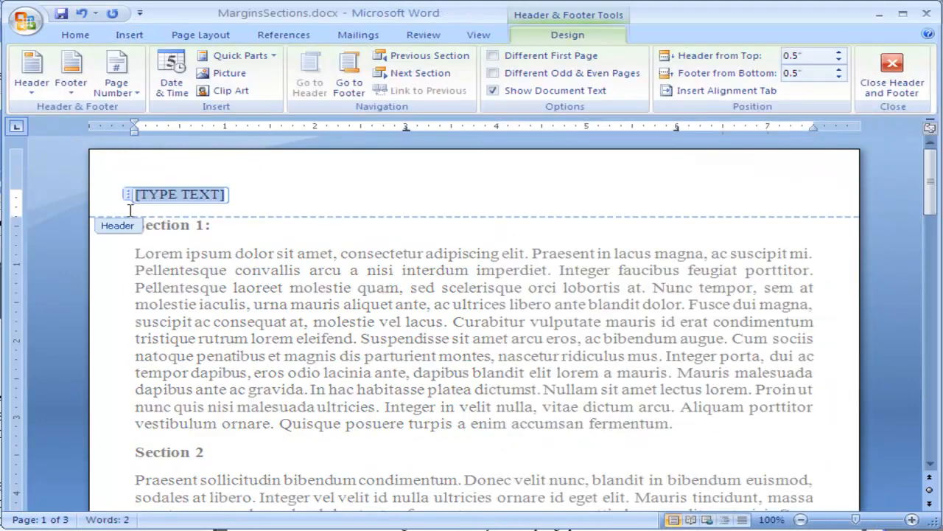
mouse_move(769, 236)
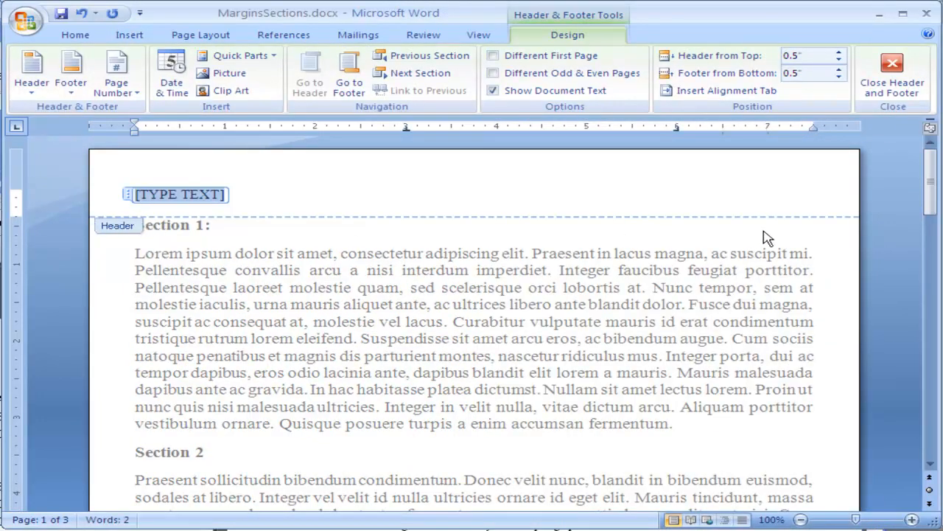
mouse_move(165, 246)
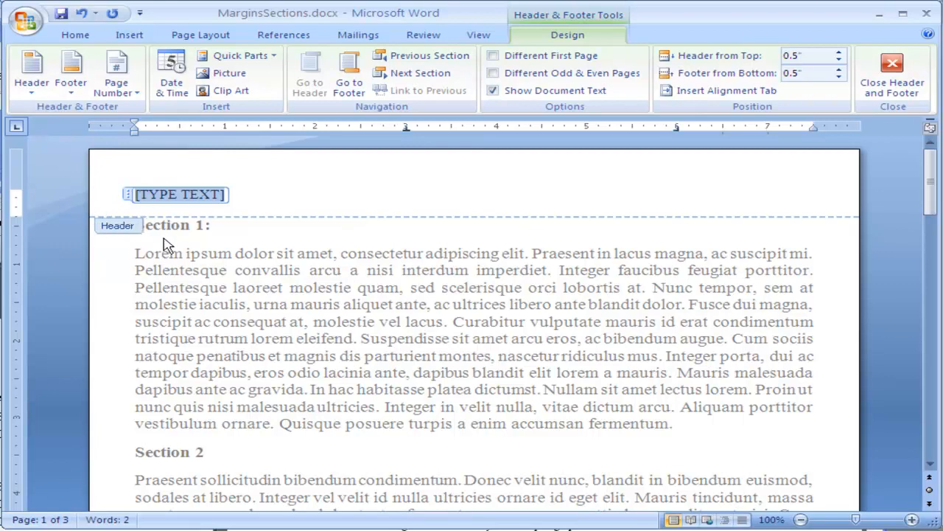
mouse_move(169, 297)
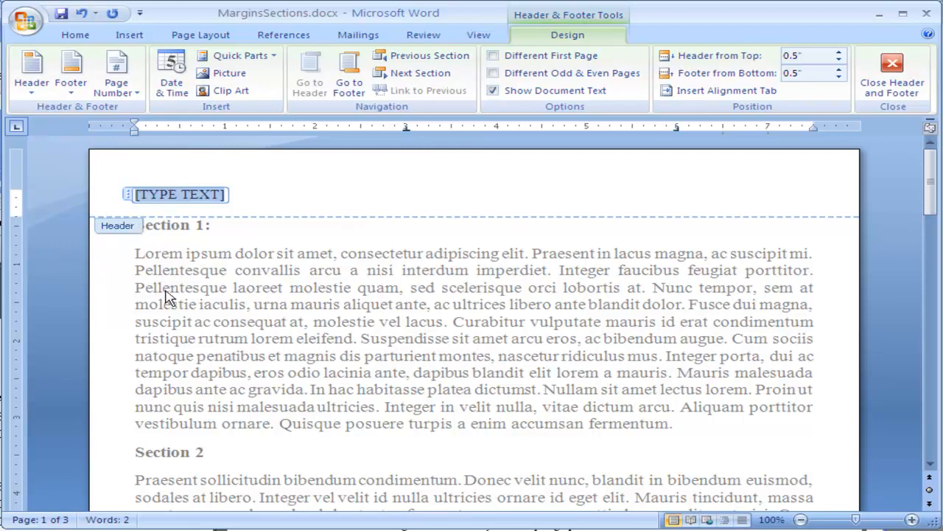
mouse_move(554, 327)
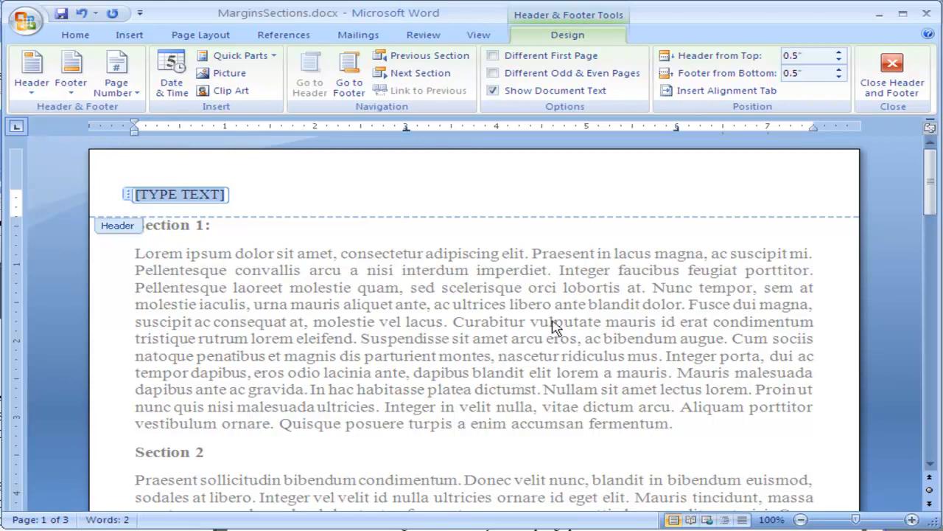
mouse_move(454, 289)
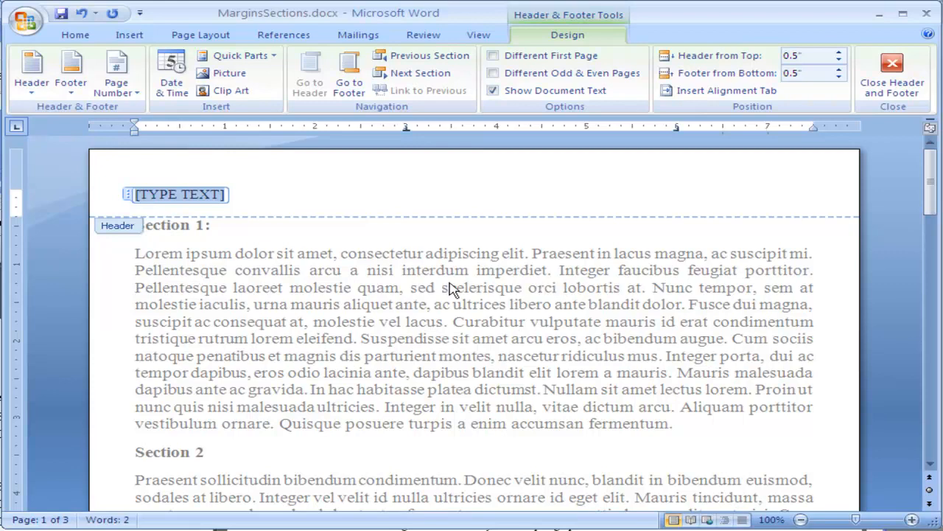
mouse_move(351, 316)
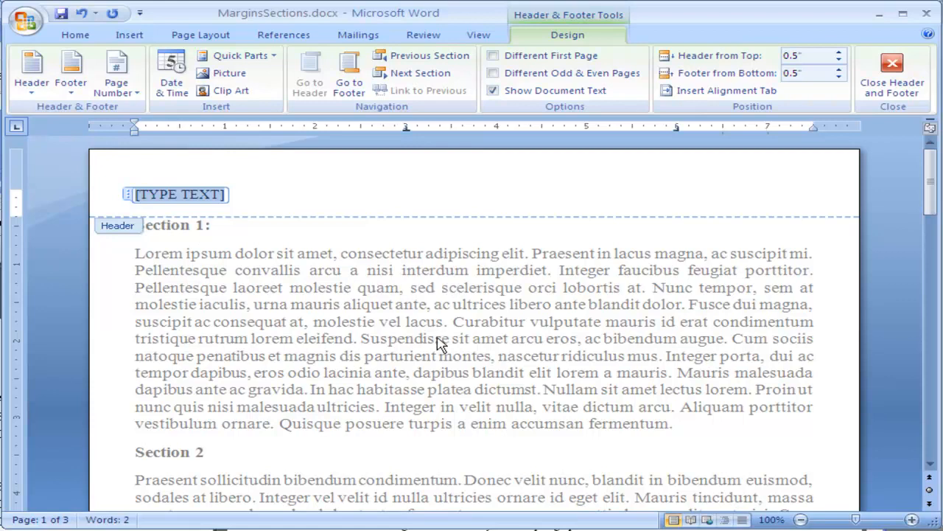
mouse_move(457, 309)
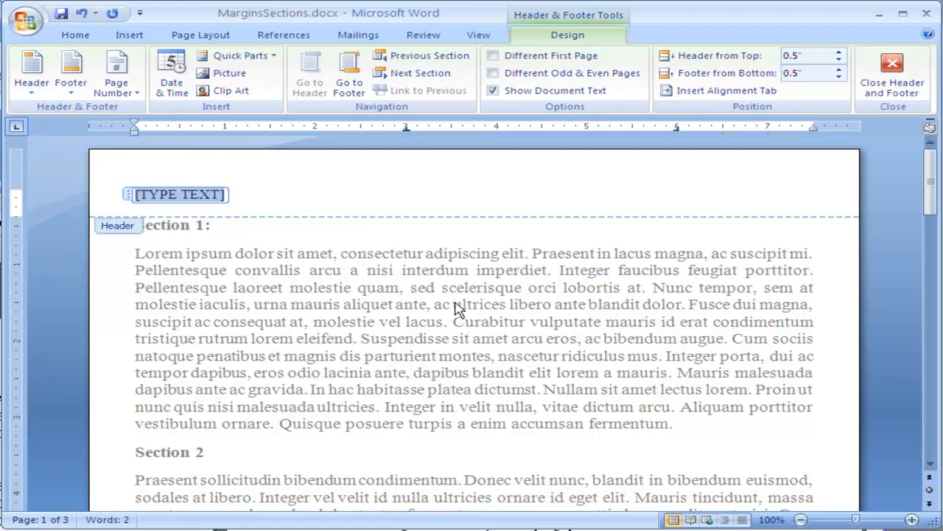
mouse_move(161, 199)
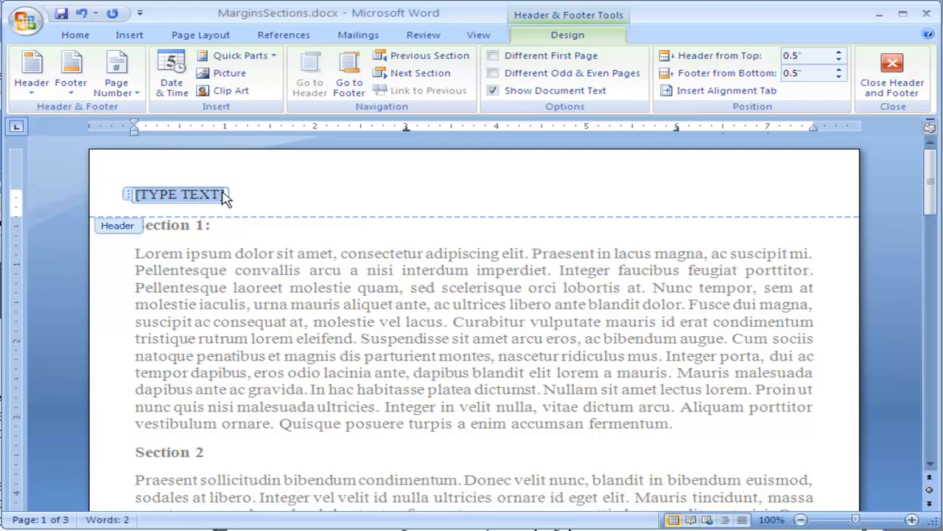
mouse_move(253, 200)
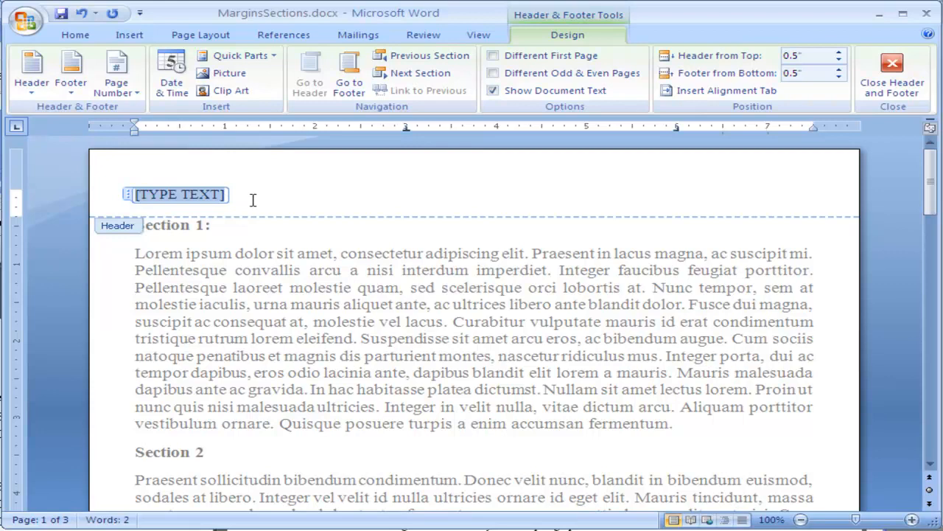
Replace the [TYPE TEXT] placeholder with 'IPSUM TEXT', correcting the mistyped word.
type("LIPSO")
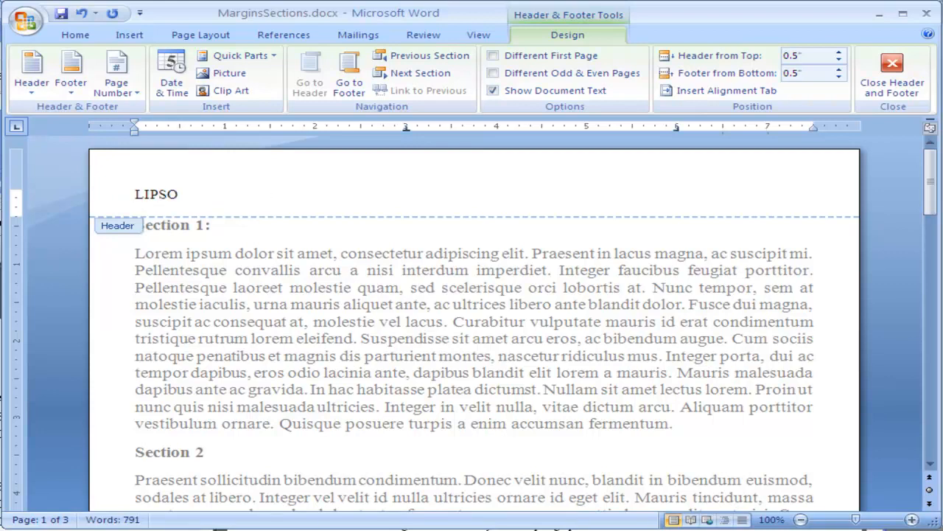
key("BackSpace")
type("UM")
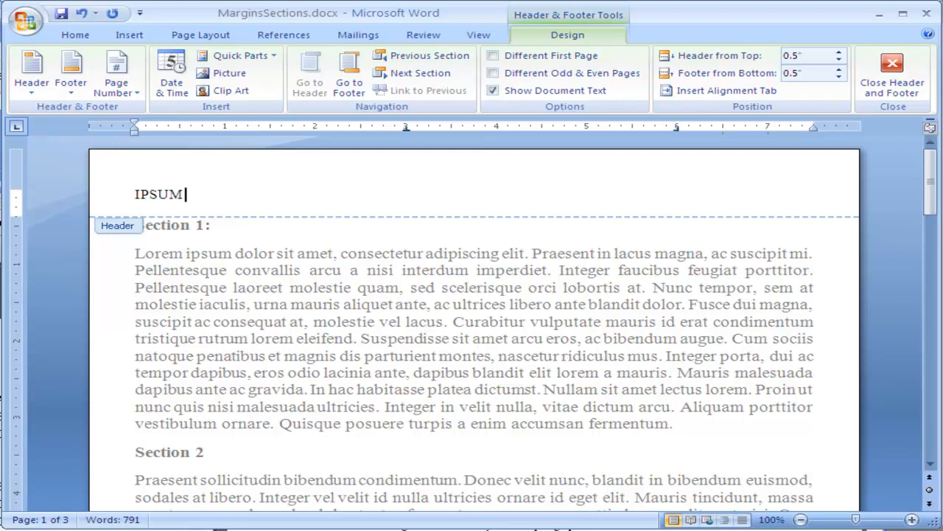
type("TEXT")
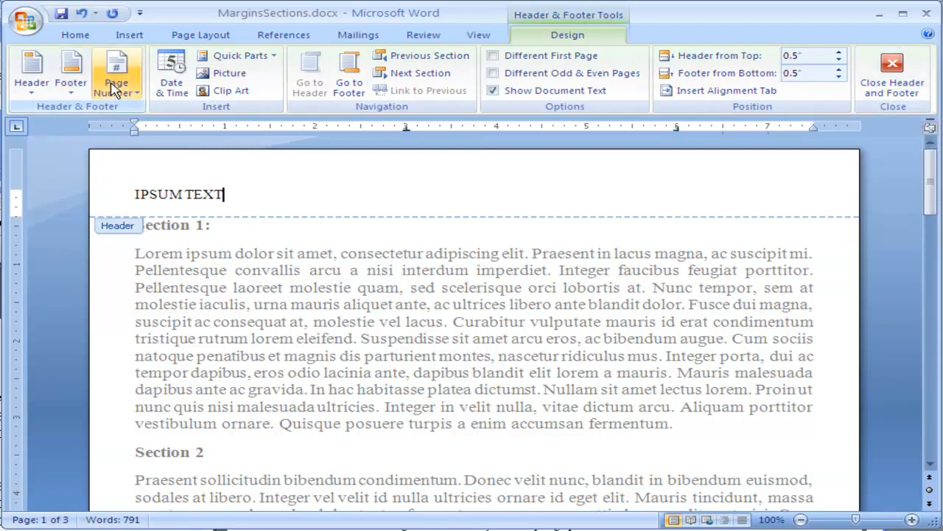
mouse_move(711, 84)
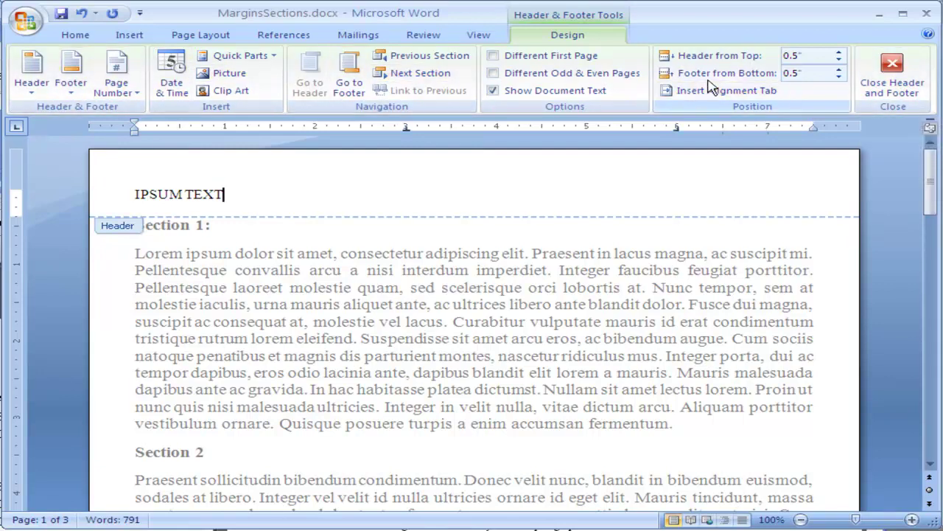
mouse_move(893, 74)
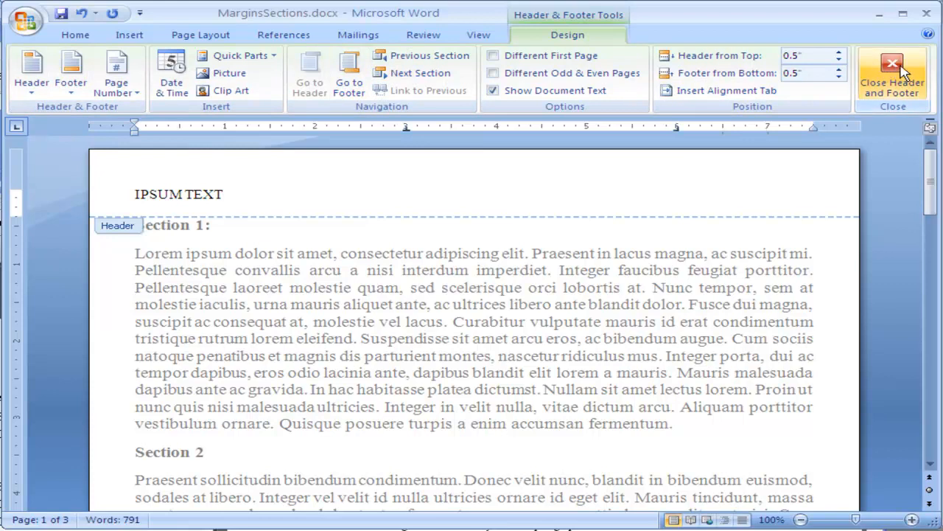
Close header editing and check that IPSUM TEXT shows atop every page.
left_click(892, 74)
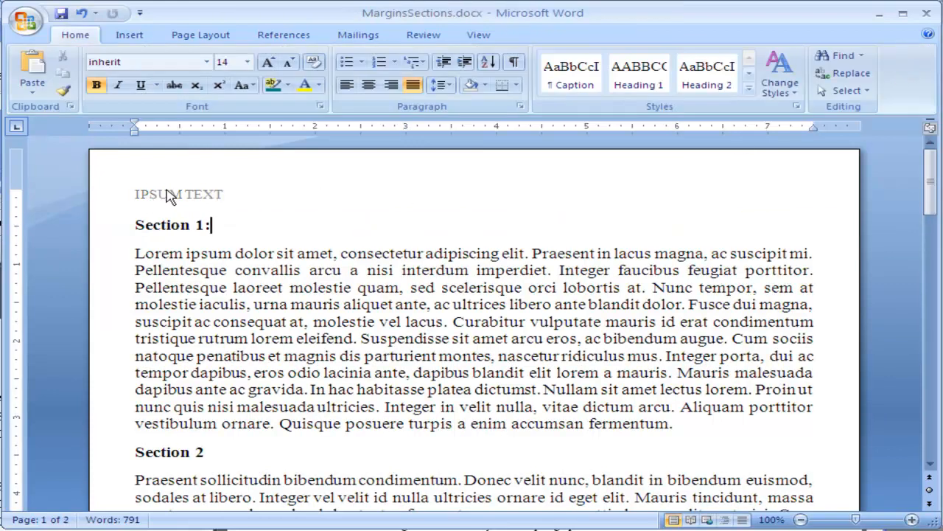
mouse_move(202, 201)
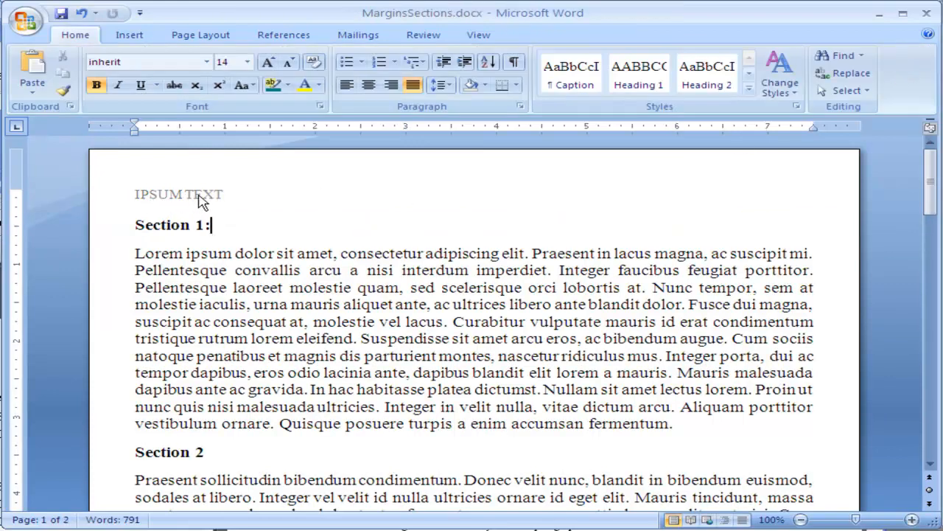
scroll("down", 3)
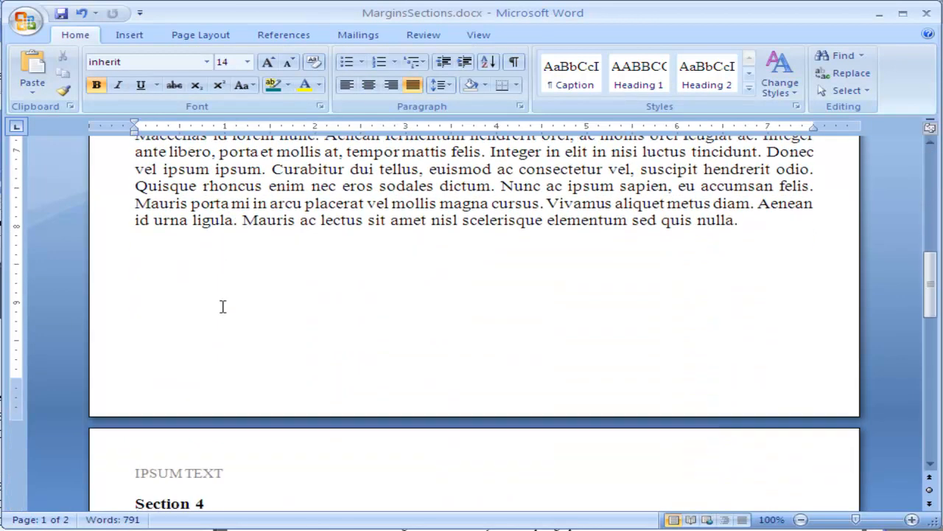
scroll("down", 3)
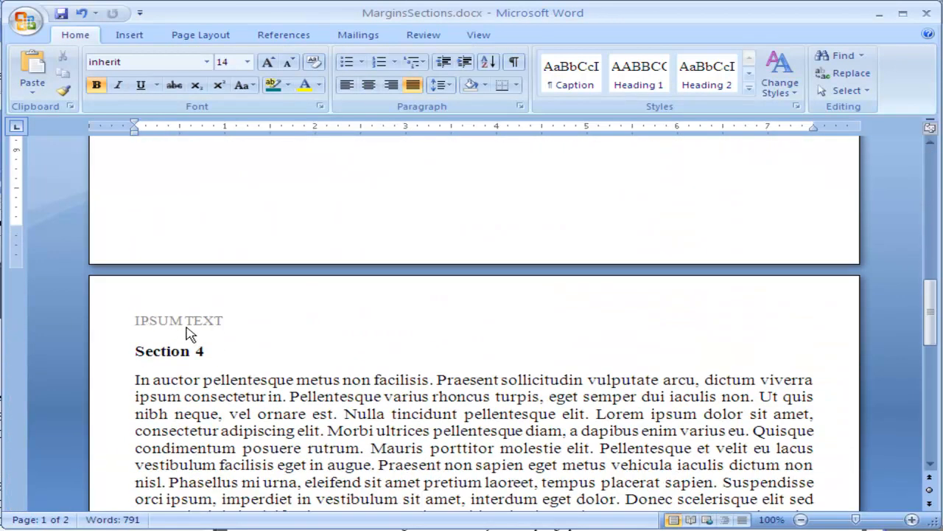
scroll("up", 3)
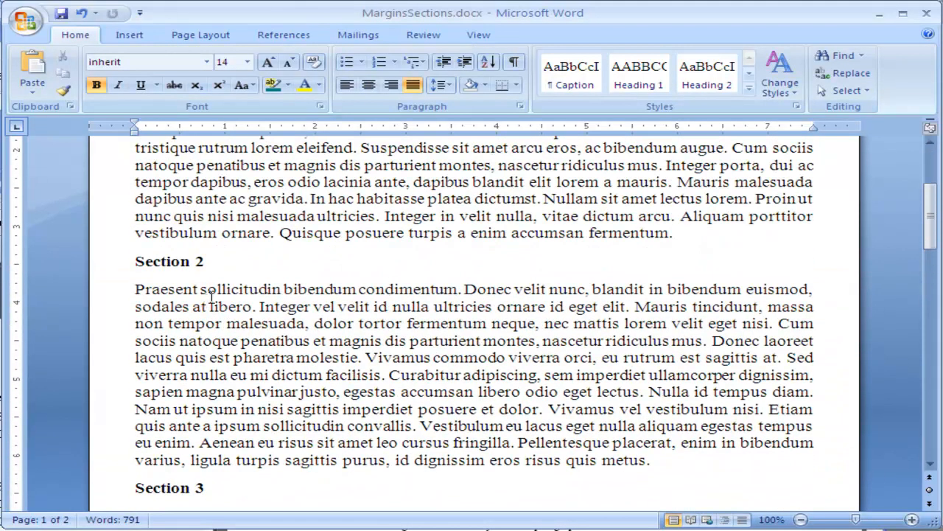
scroll("up", 3)
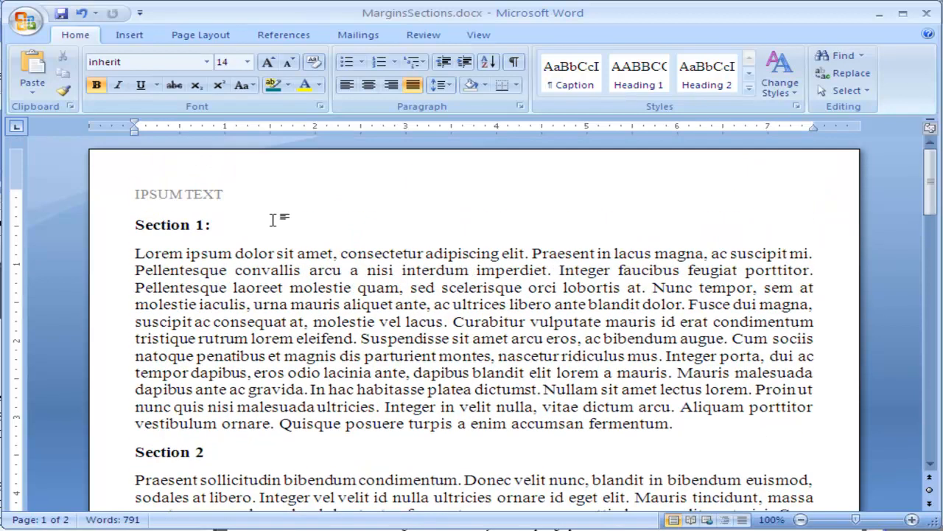
Bring up the built-in footer gallery from Insert.
left_click(129, 36)
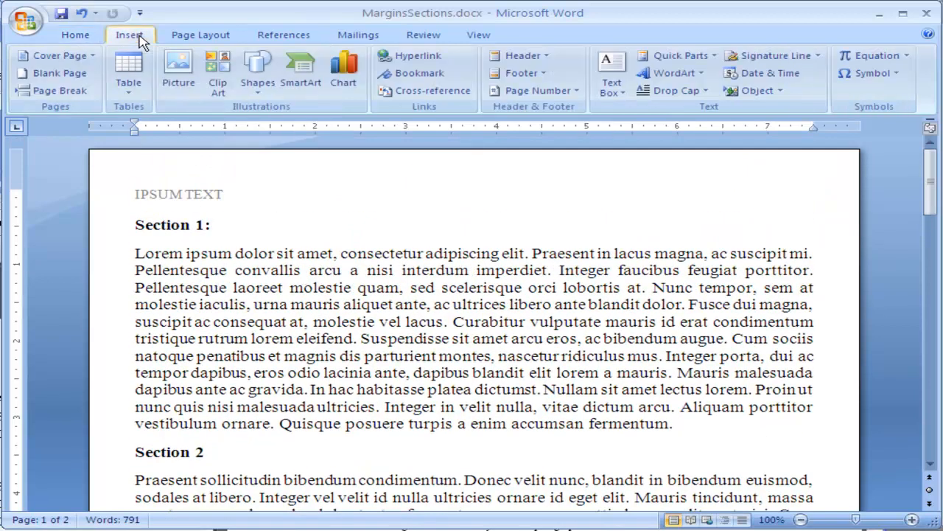
left_click(522, 72)
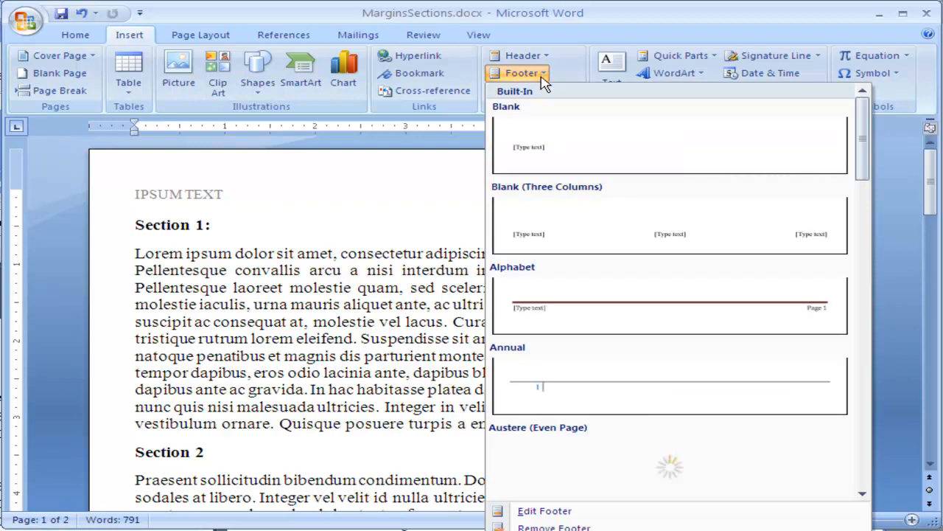
mouse_move(586, 243)
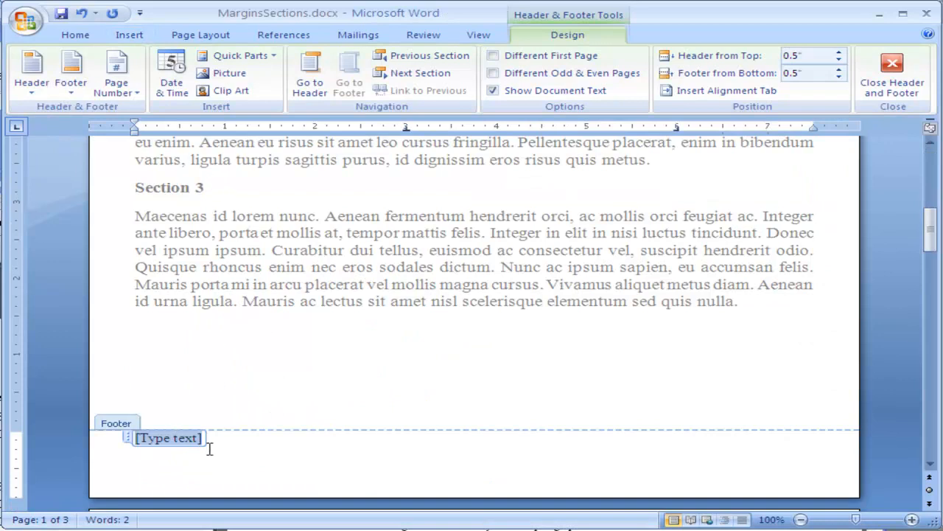
mouse_move(254, 445)
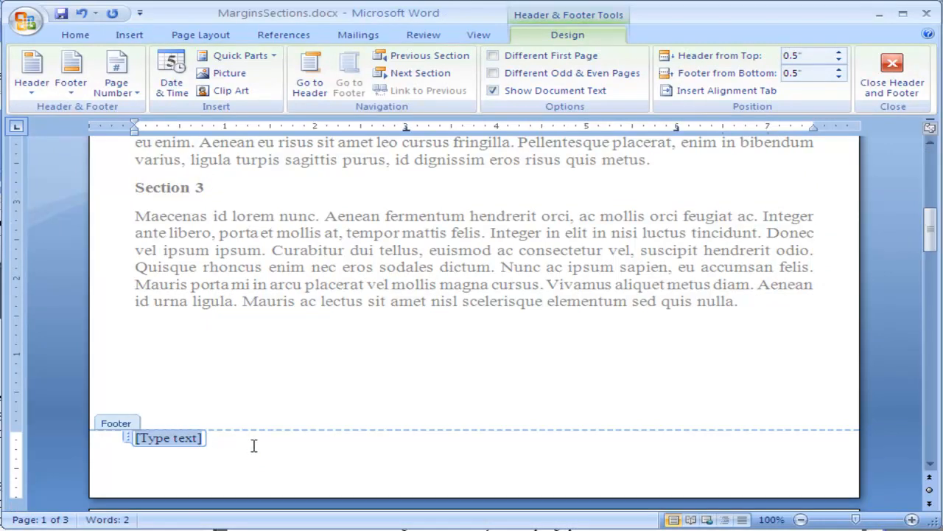
mouse_move(115, 74)
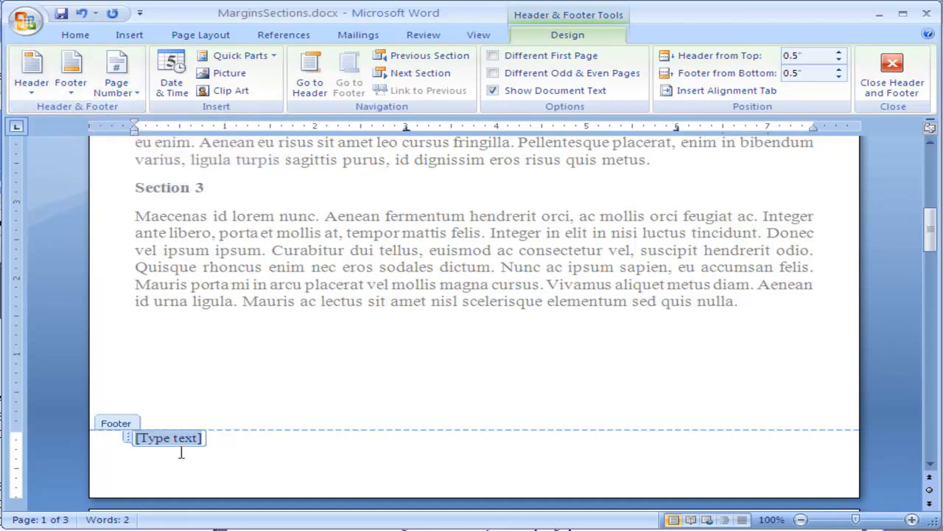
mouse_move(528, 21)
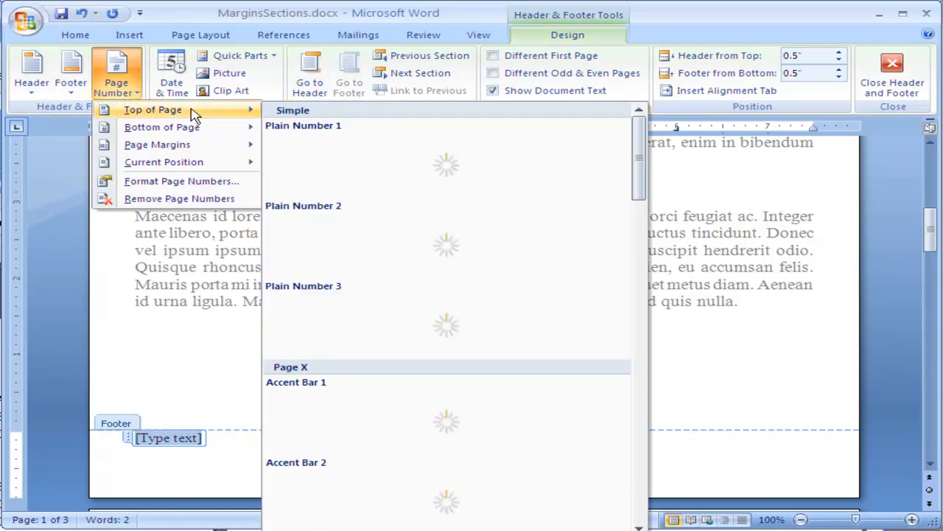
mouse_move(164, 160)
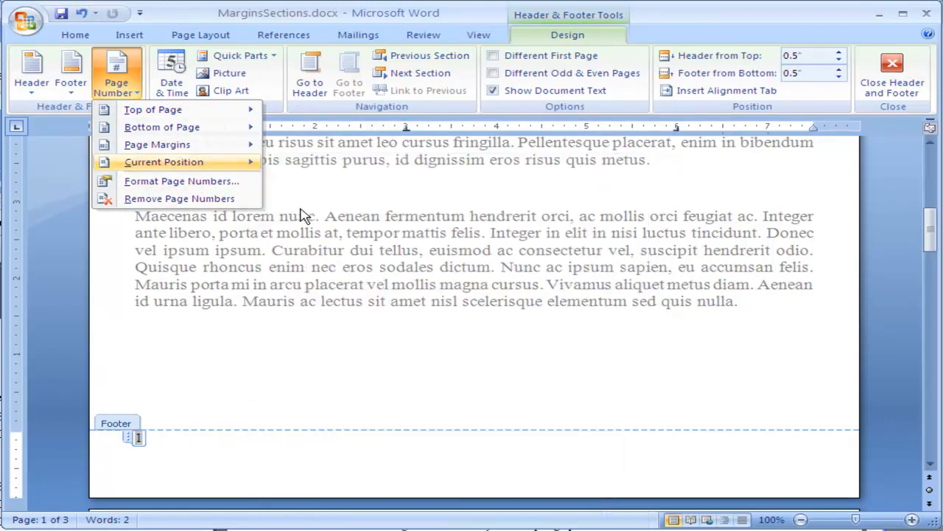
left_click(164, 160)
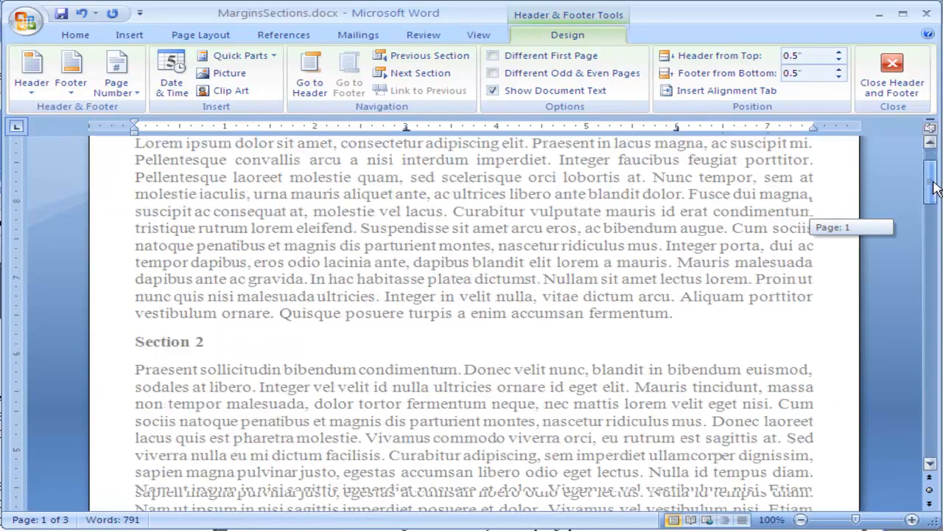
scroll("down", 3)
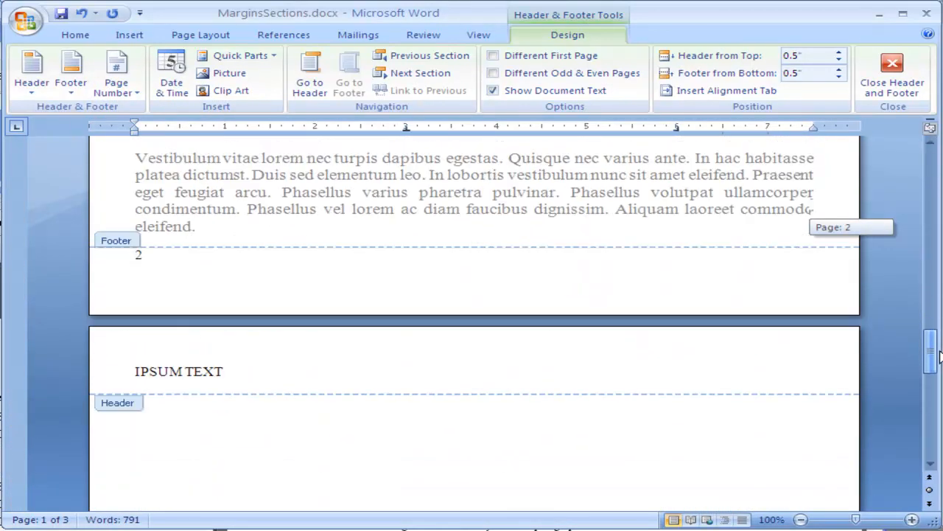
scroll("up", 3)
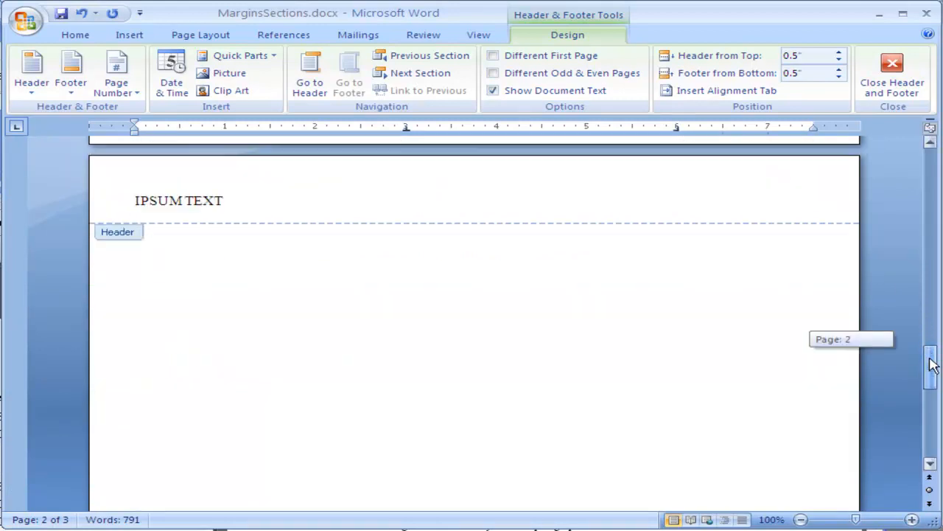
scroll("up", 3)
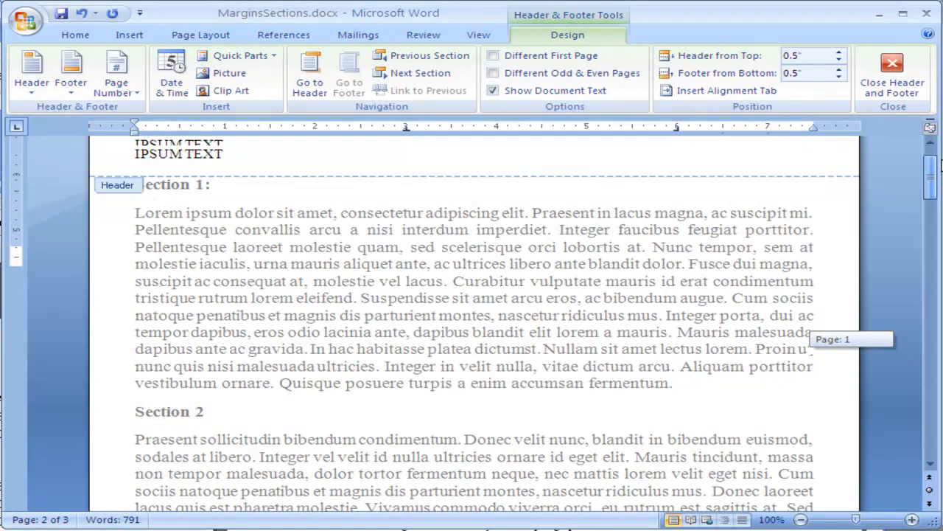
scroll("up", 3)
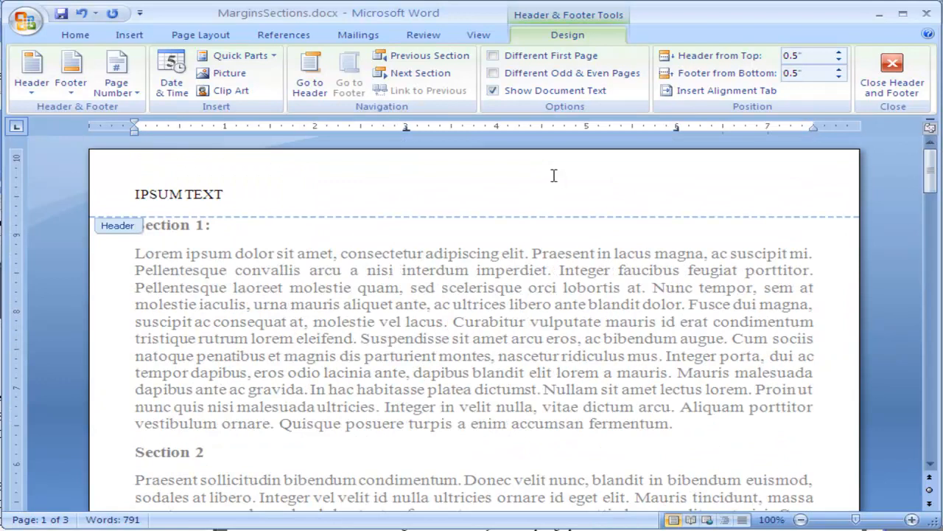
mouse_move(490, 262)
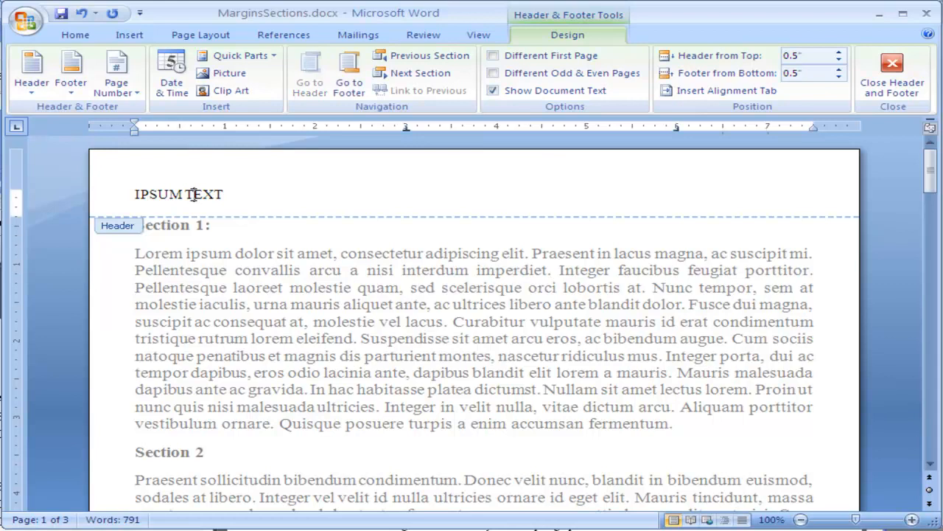
mouse_move(553, 37)
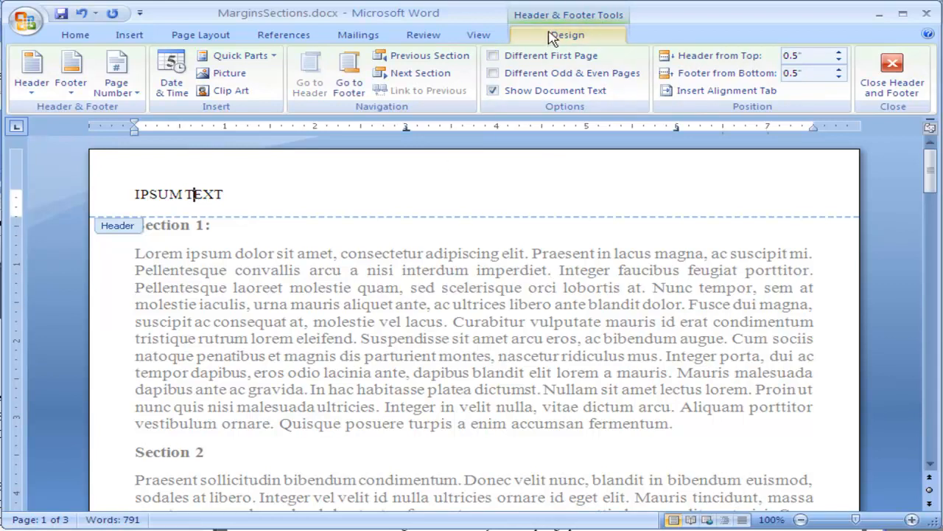
mouse_move(578, 35)
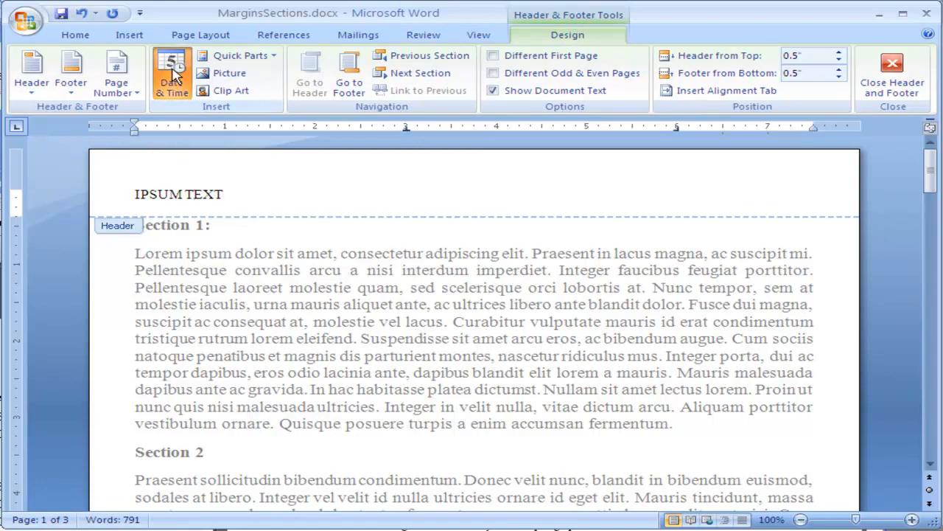
Insert the date 01/12/2009 in the first format right after IPSUM TEXT.
left_click(171, 72)
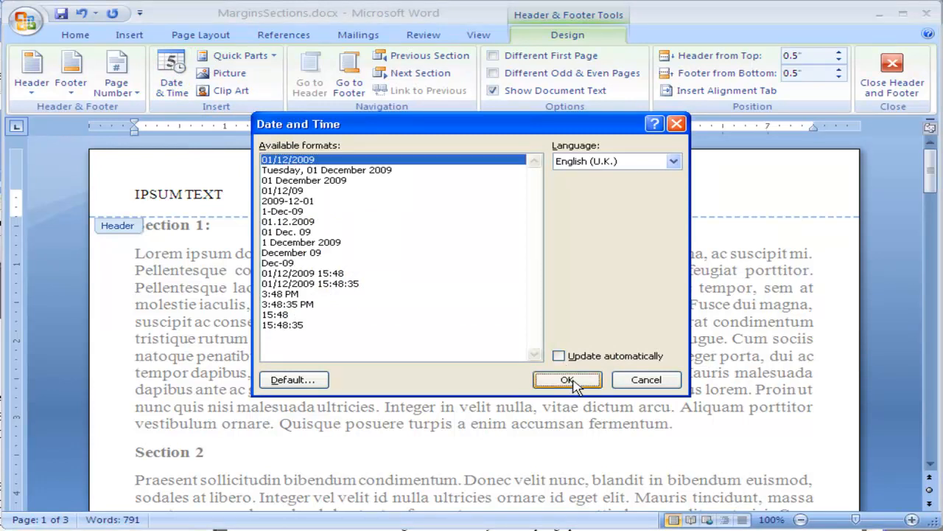
left_click(566, 378)
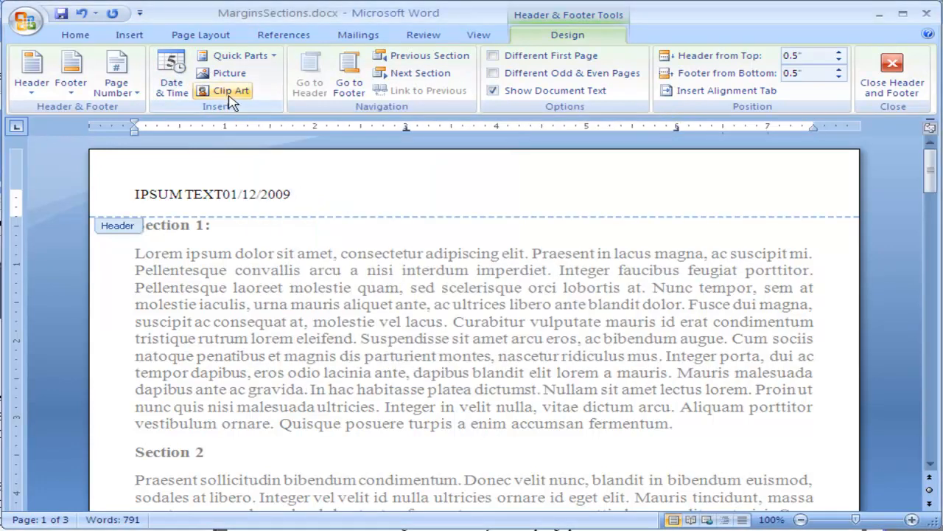
left_click(239, 56)
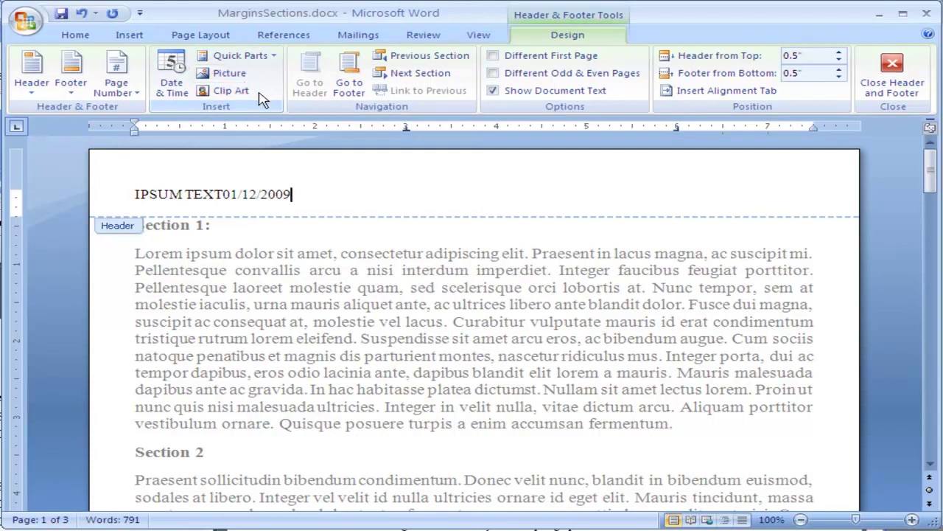
mouse_move(330, 80)
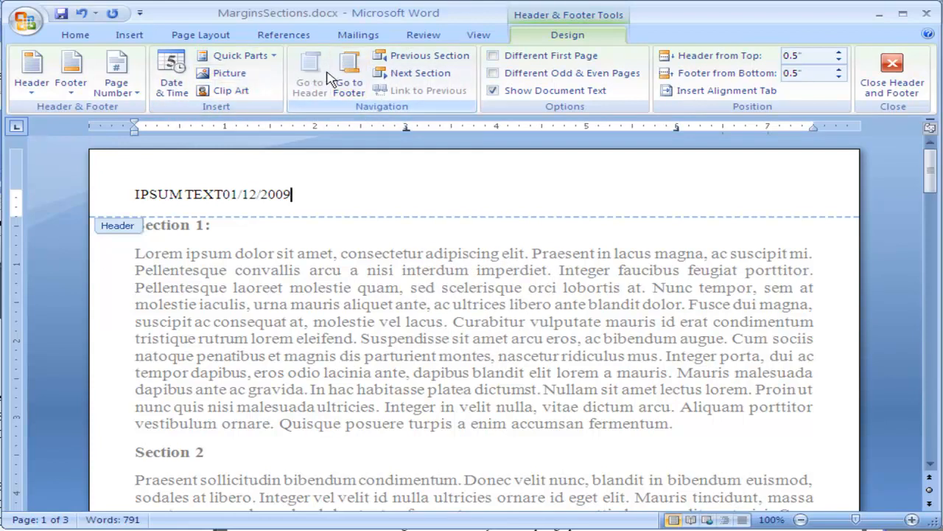
mouse_move(348, 72)
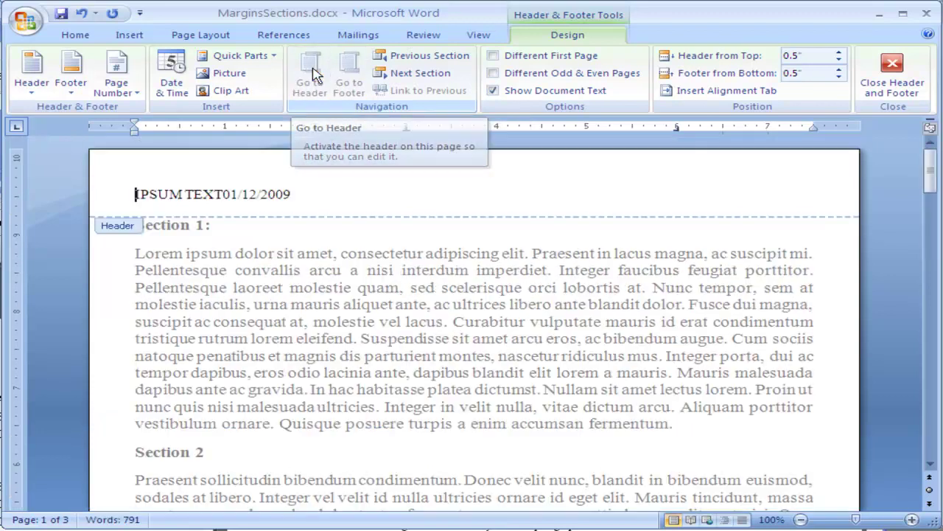
Jump to the footer holding the page number, then return to page 1's header.
left_click(420, 73)
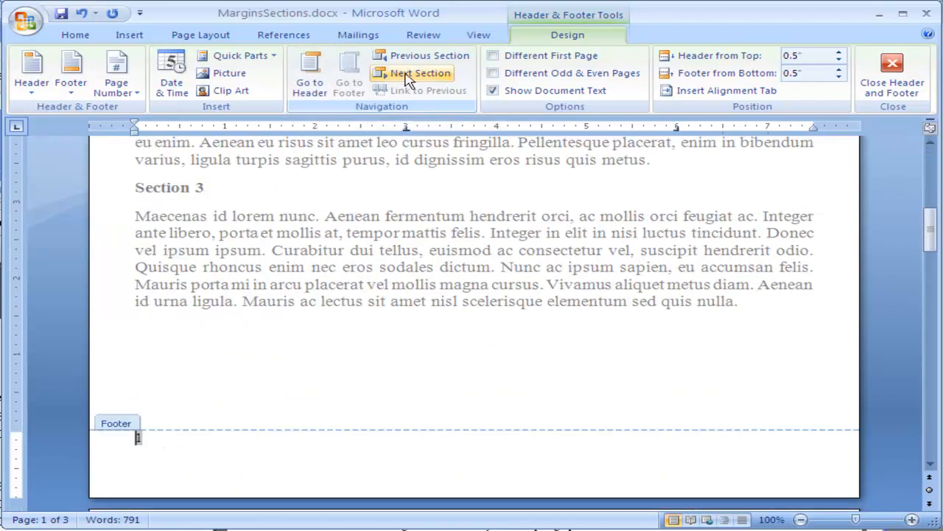
mouse_move(422, 73)
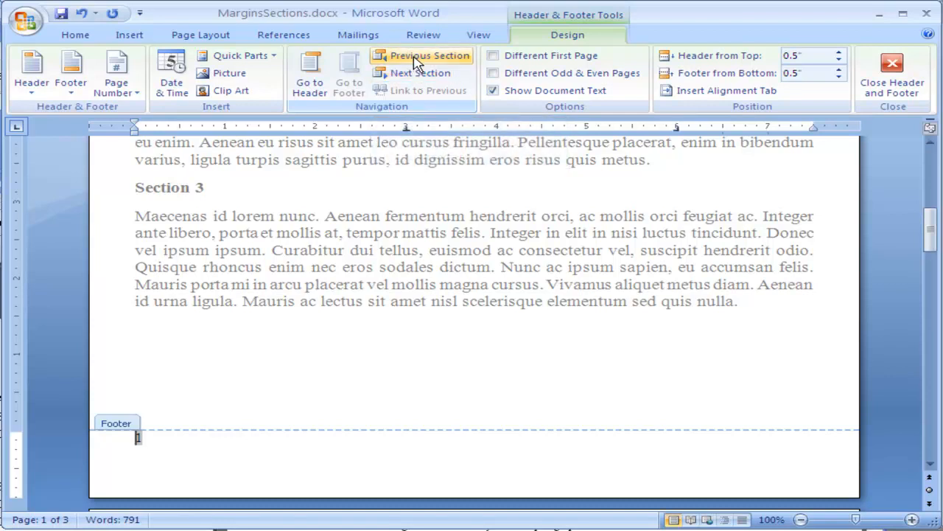
mouse_move(788, 140)
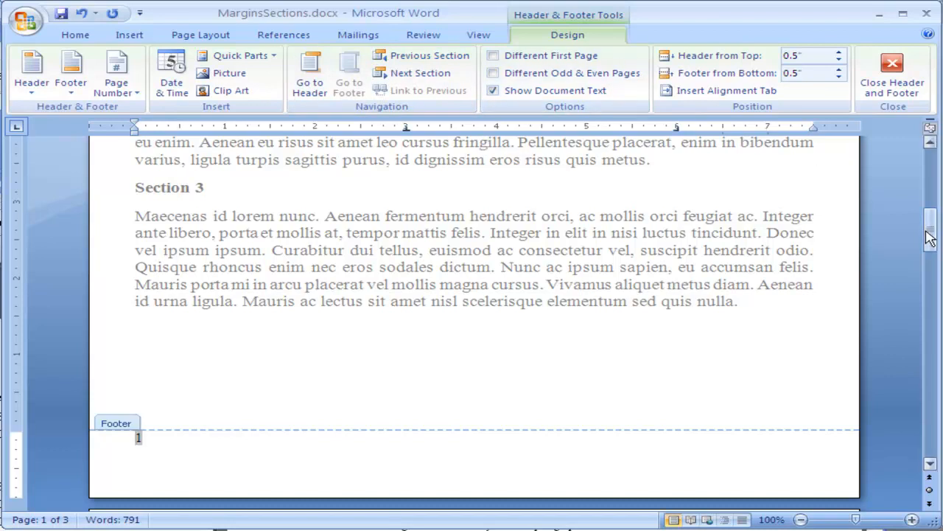
scroll("up", 3)
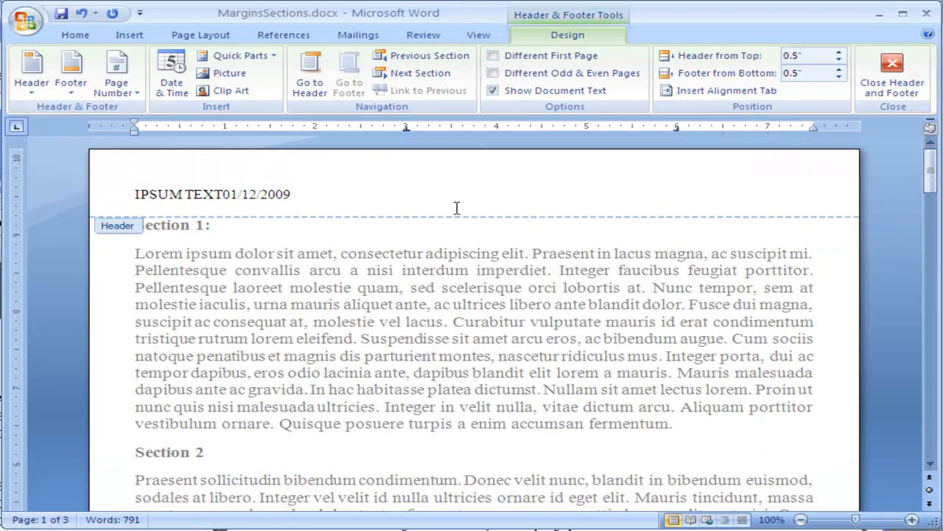
mouse_move(813, 102)
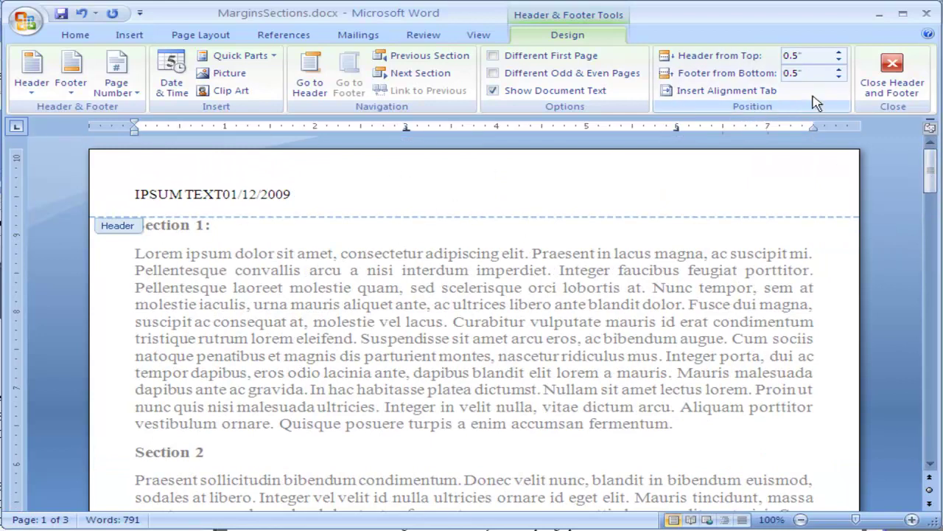
Adjust Header from Top with the spin arrows to 0.25", leaving the footer at 0.5".
left_click(839, 52)
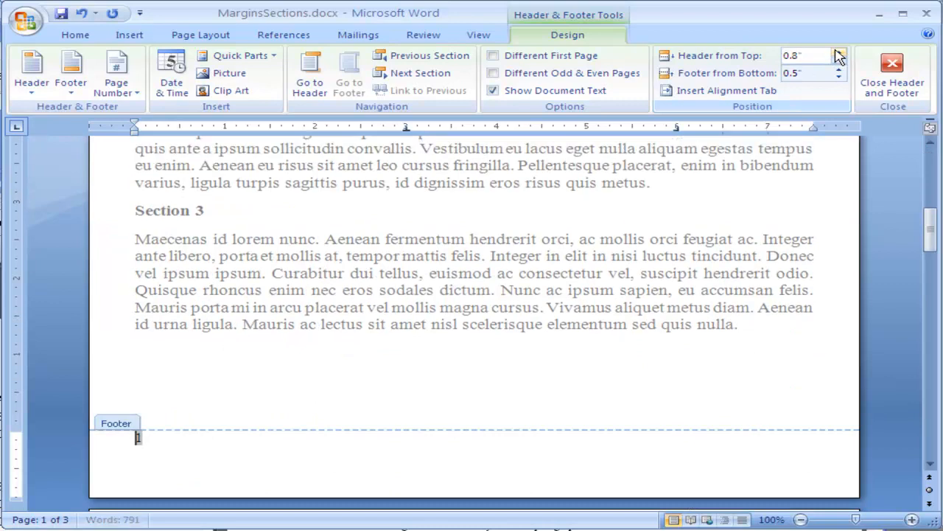
left_click(837, 53)
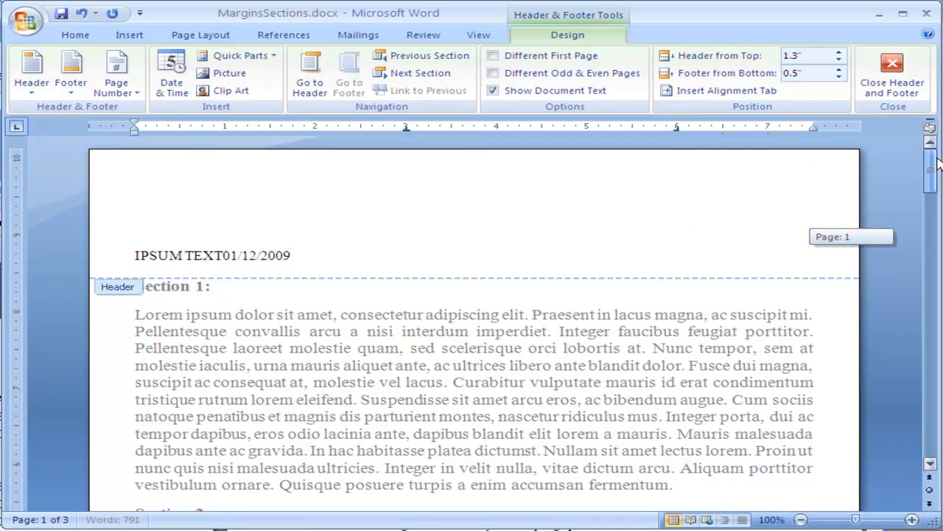
left_click(839, 59)
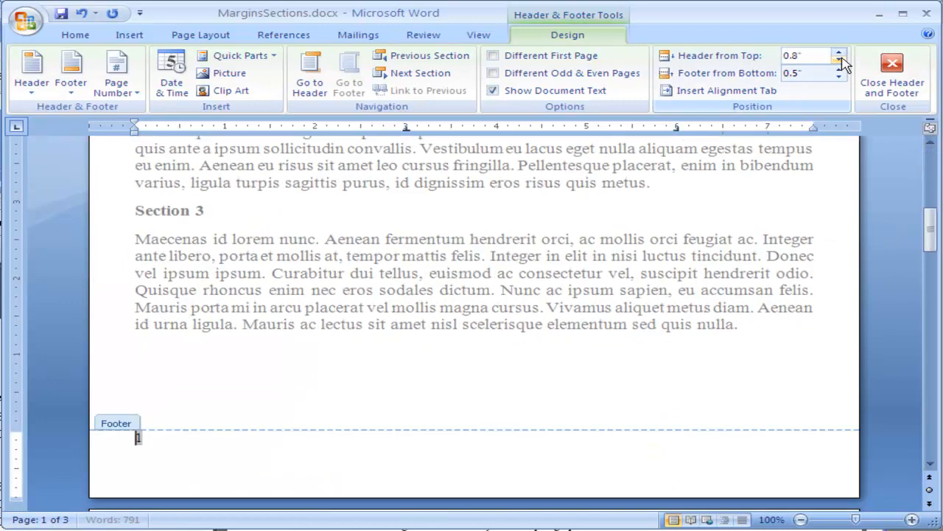
left_click(839, 59)
type("25")
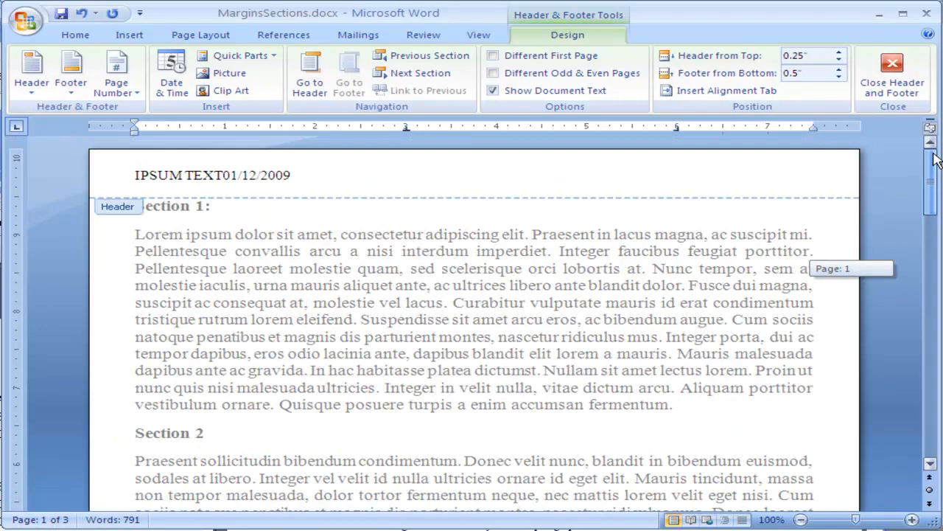
scroll("down", 3)
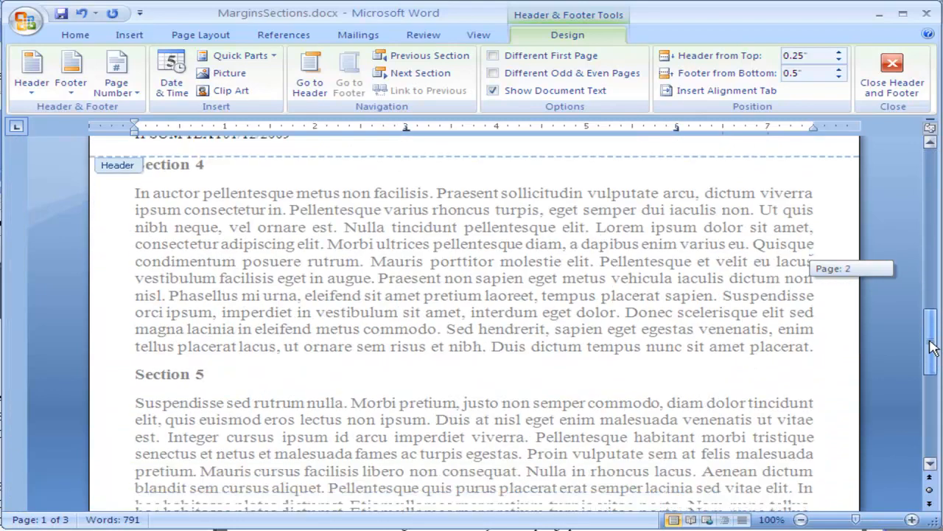
scroll("up", 3)
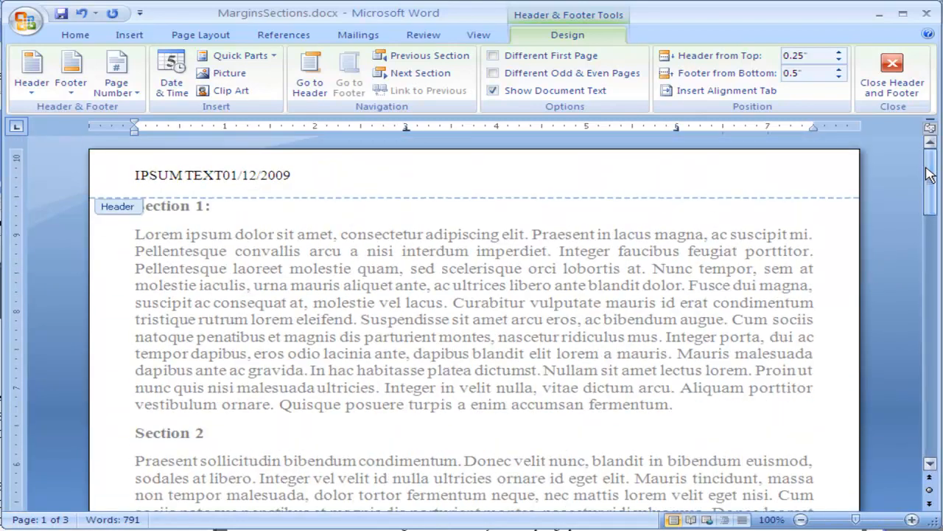